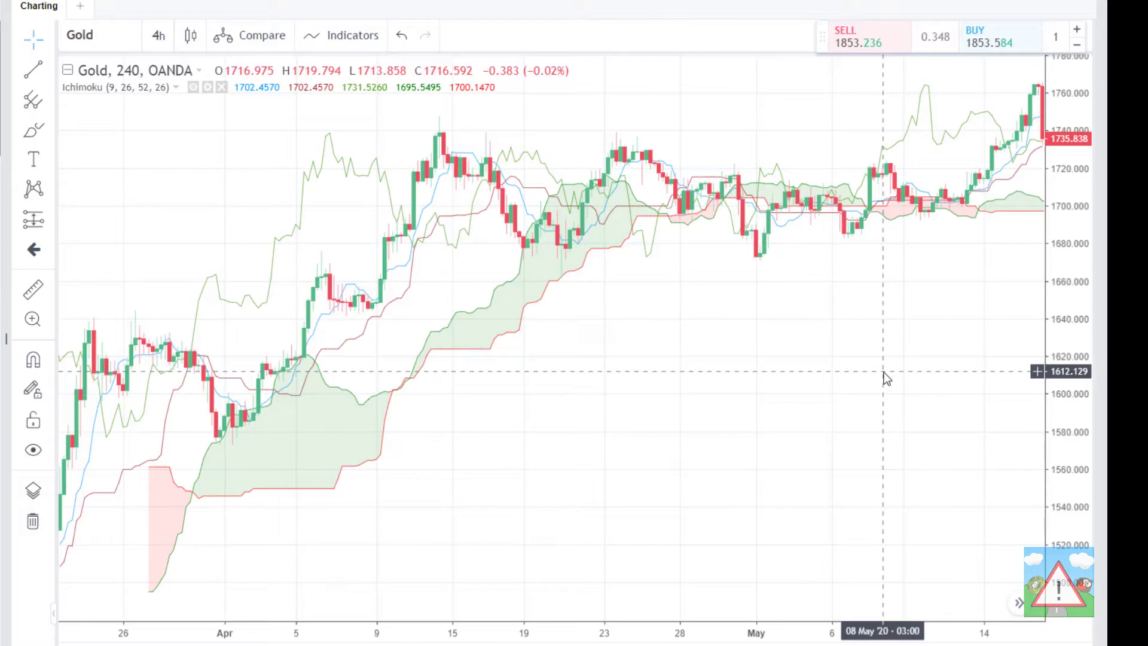
Step: Visit the eToro tab, then BabyPips, briefly viewing its education page before returning to the forums
click(234, 18)
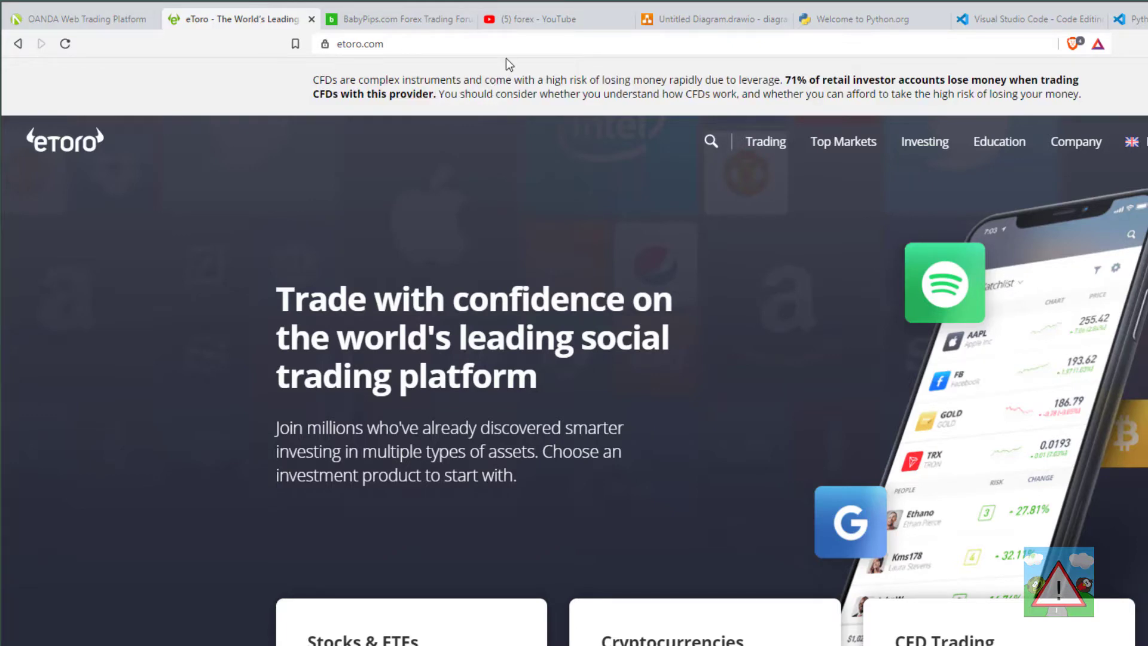
click(400, 20)
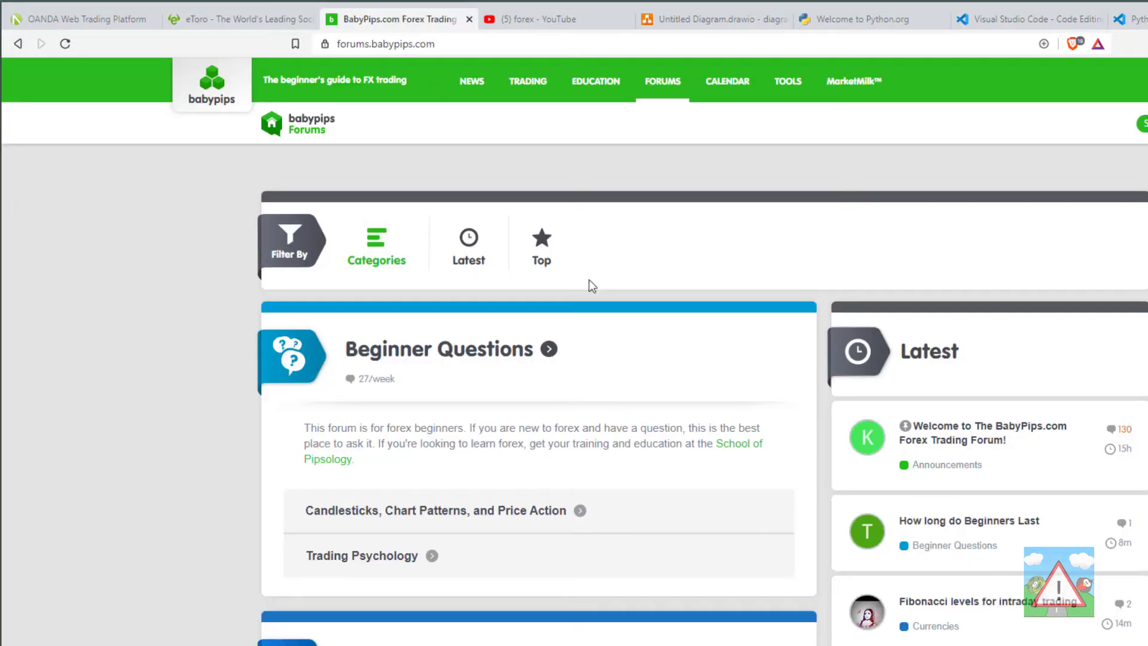
click(596, 82)
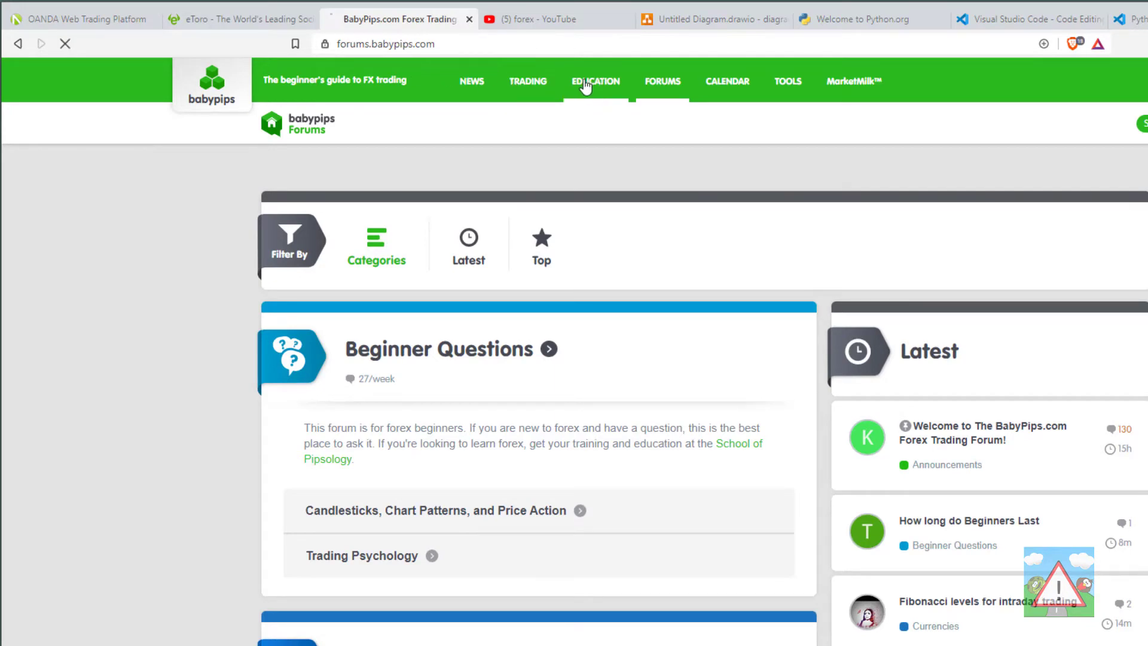
click(595, 81)
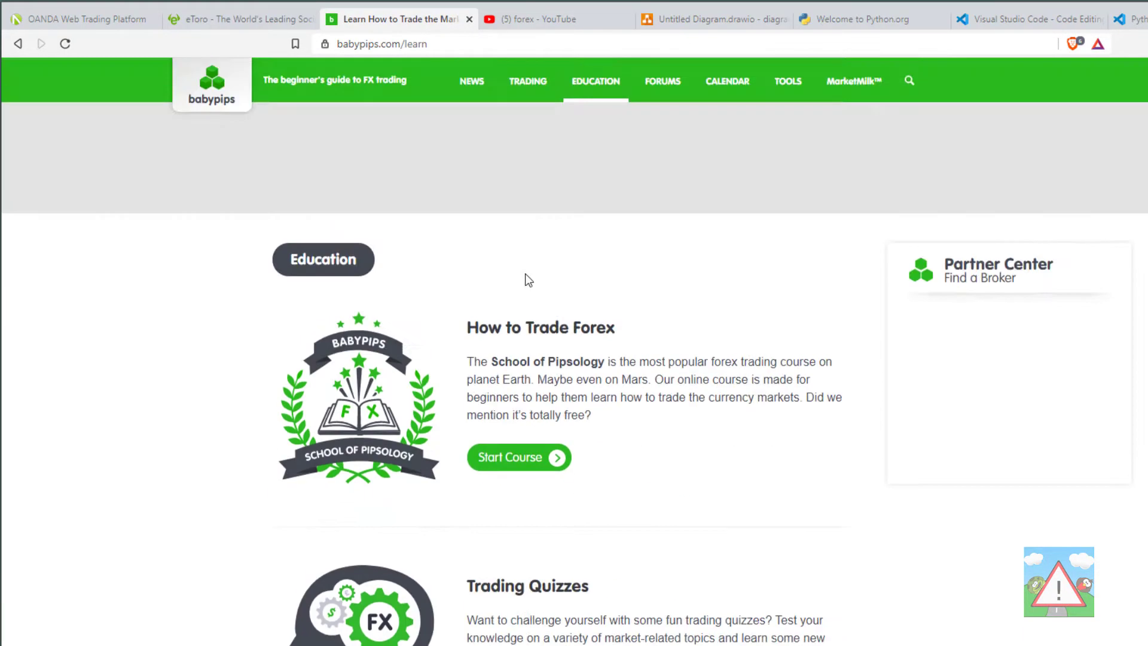
Step: Browse down the YouTube forex search results
click(661, 81)
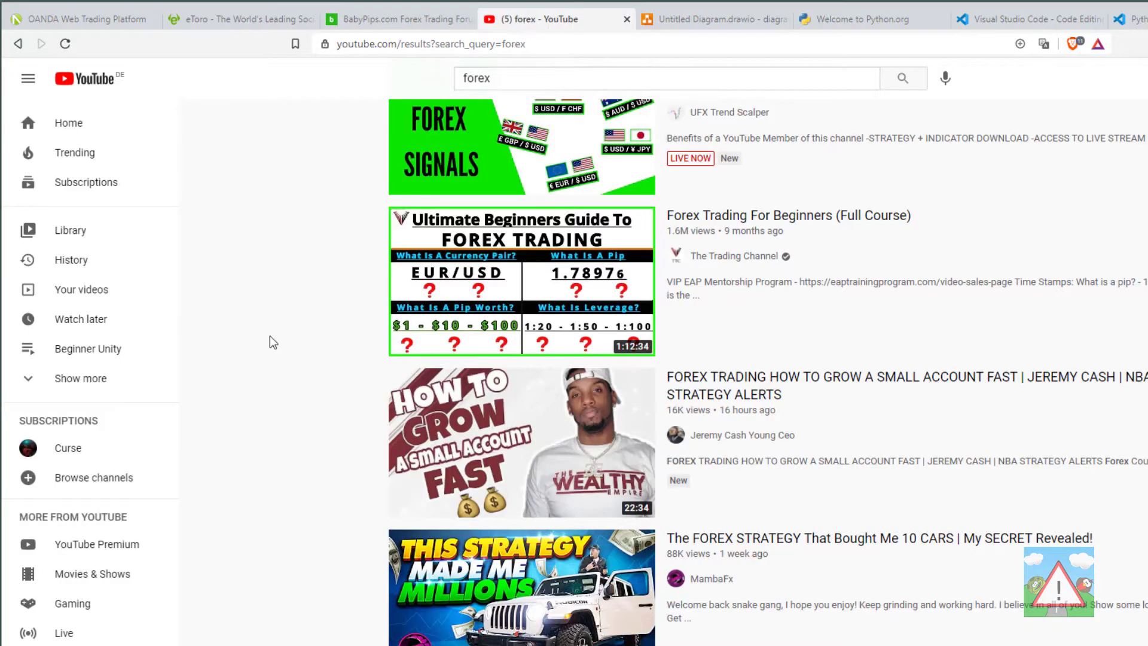
mouse_move(281, 394)
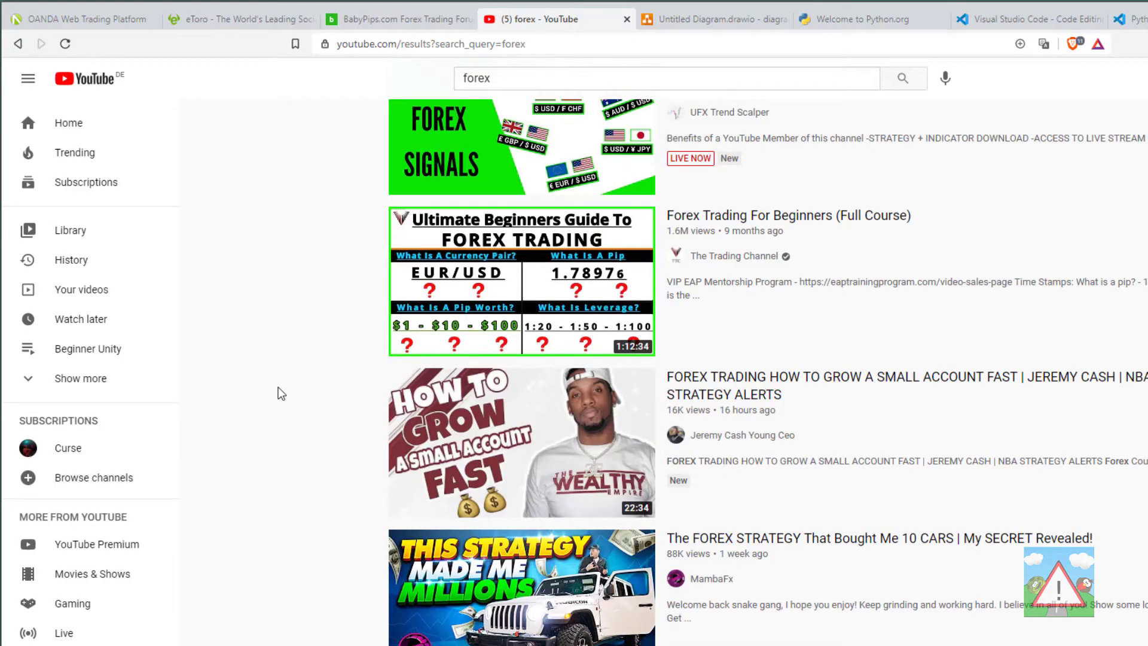
scroll(down, 3)
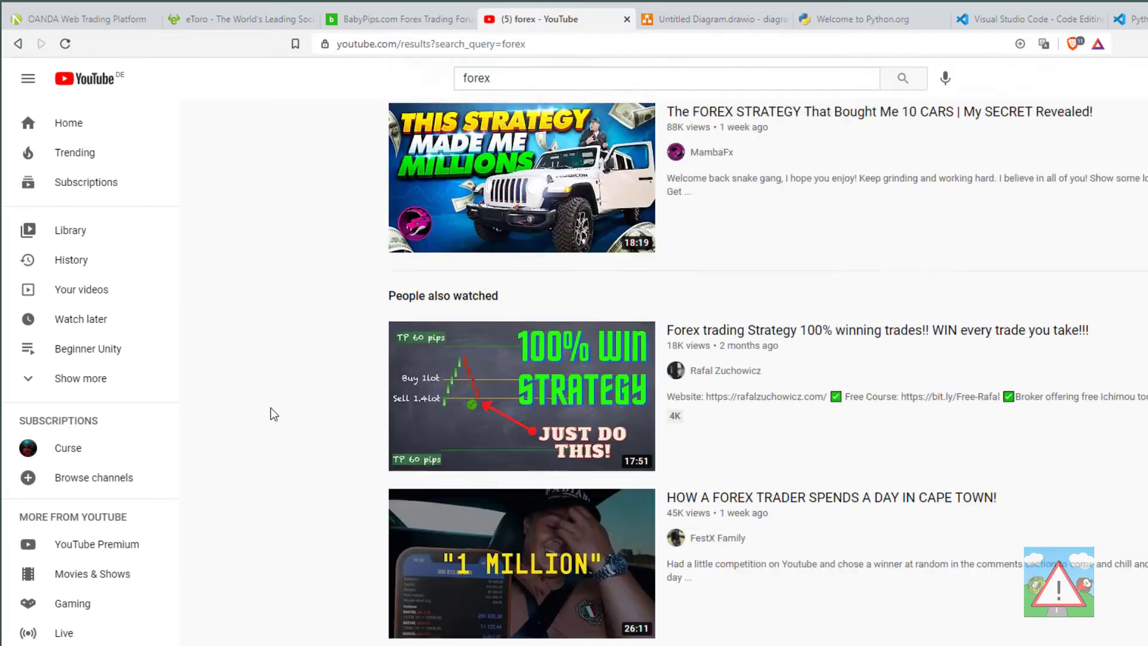
scroll(down, 3)
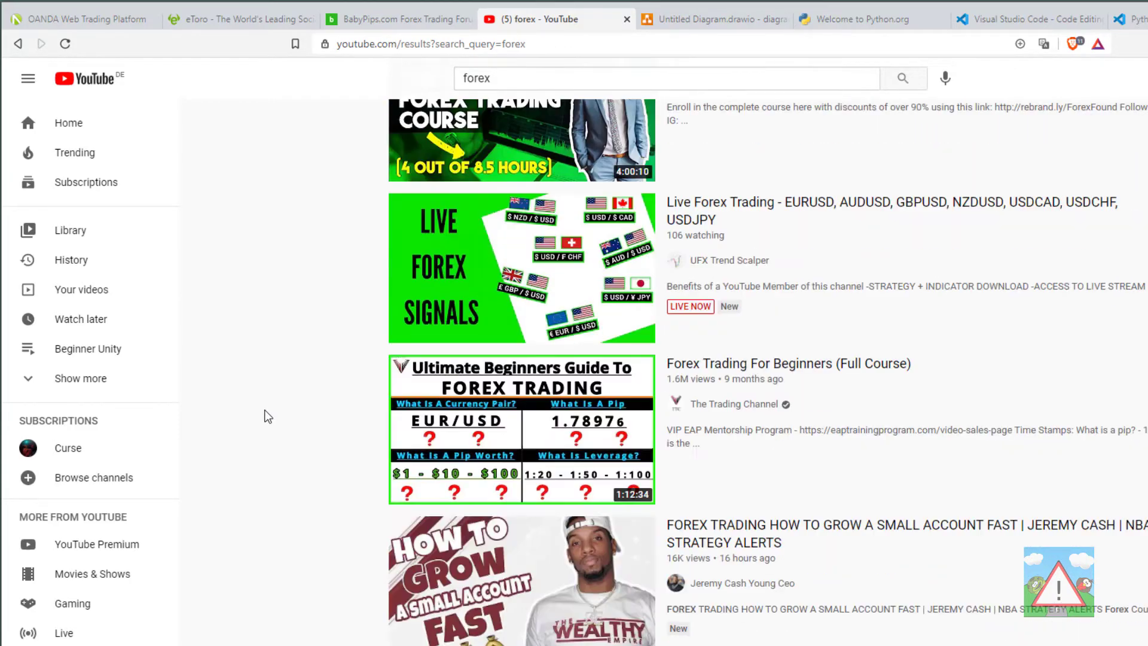
scroll(down, 3)
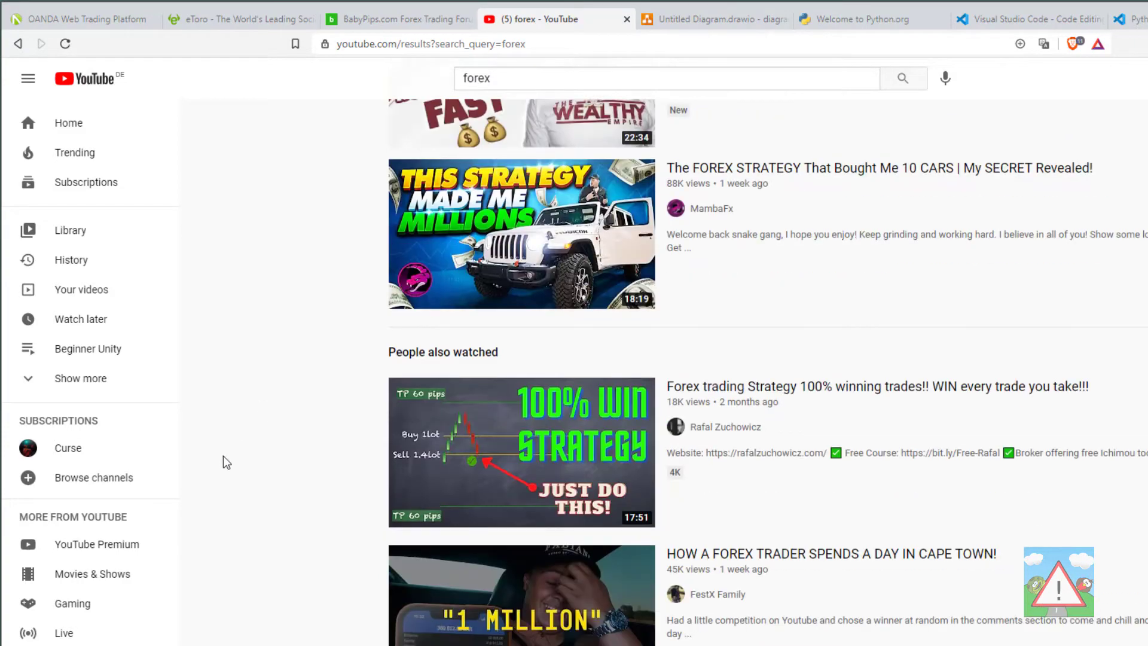
mouse_move(467, 479)
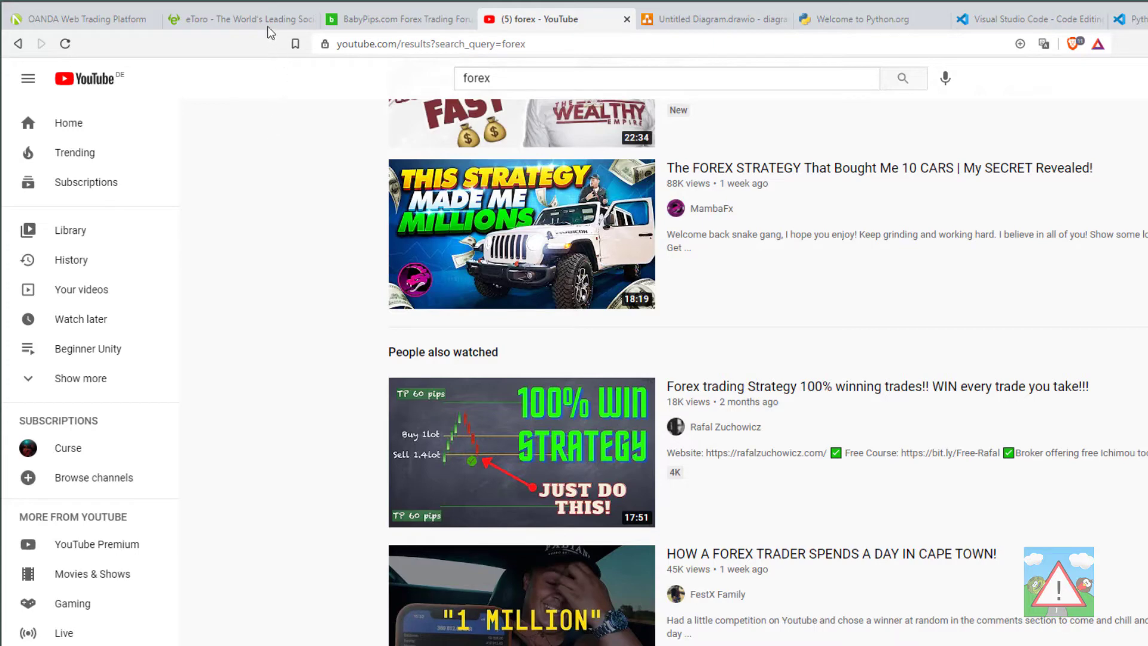
Step: Revisit eToro, the YouTube results and BabyPips forums, ending on the OANDA Gold Ichimoku chart
click(234, 18)
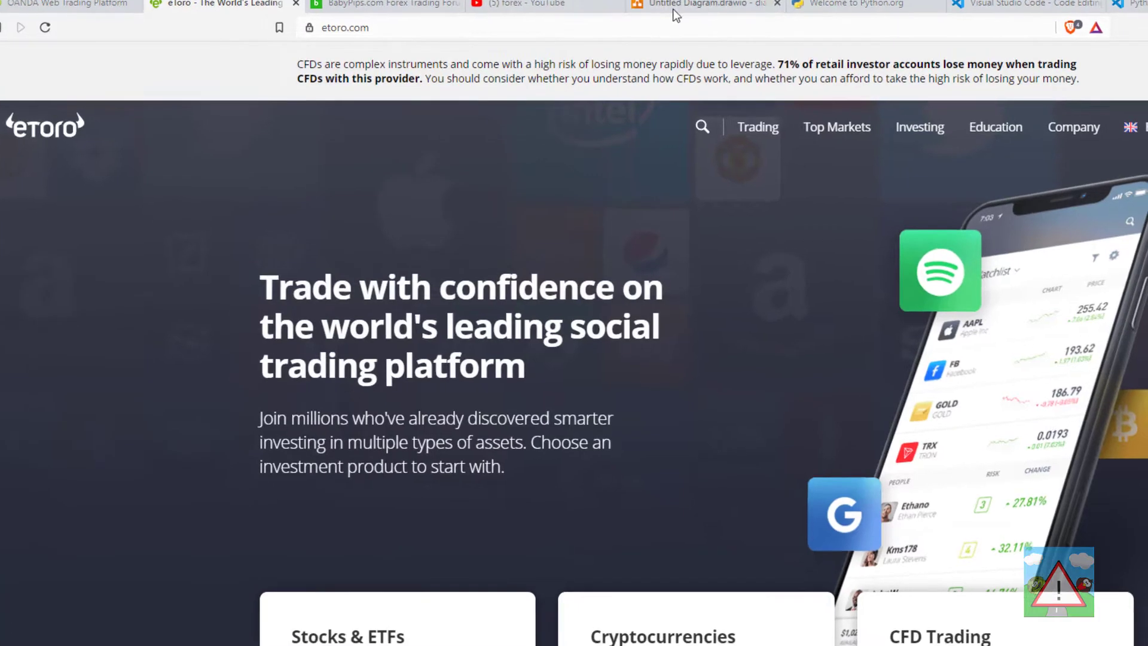
click(699, 4)
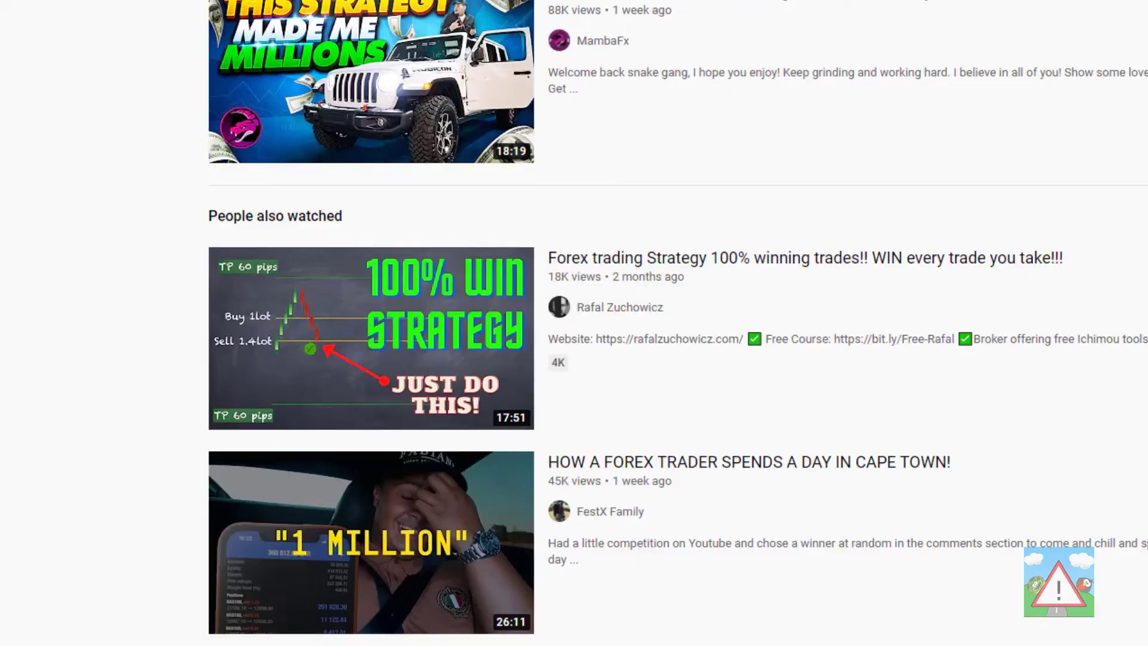
click(377, 18)
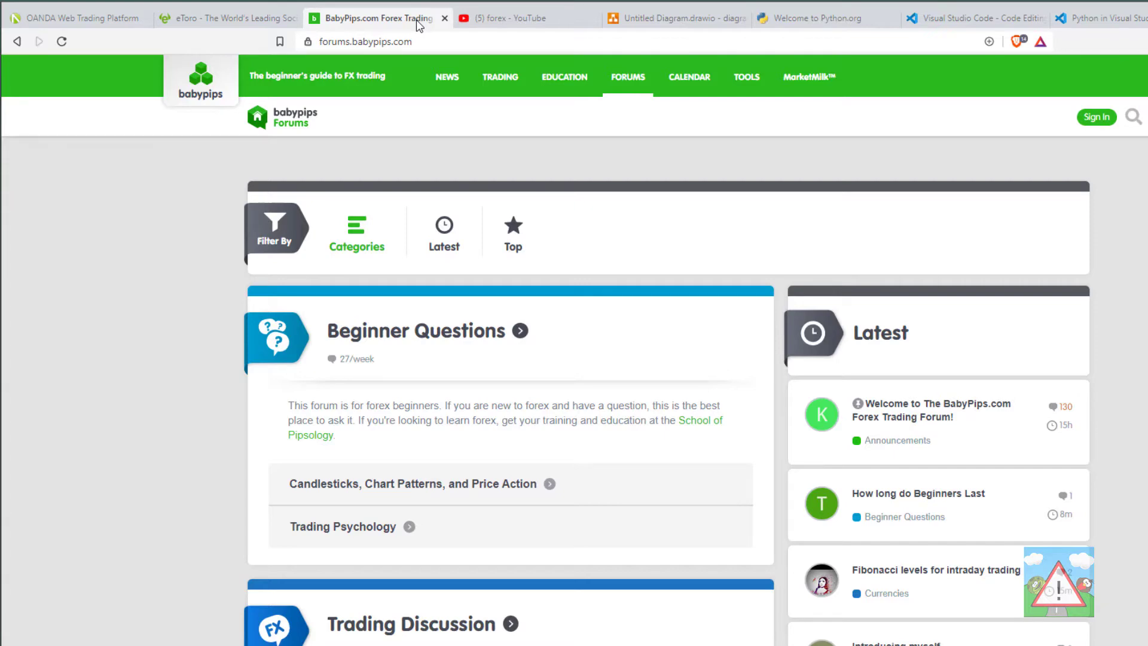
click(673, 18)
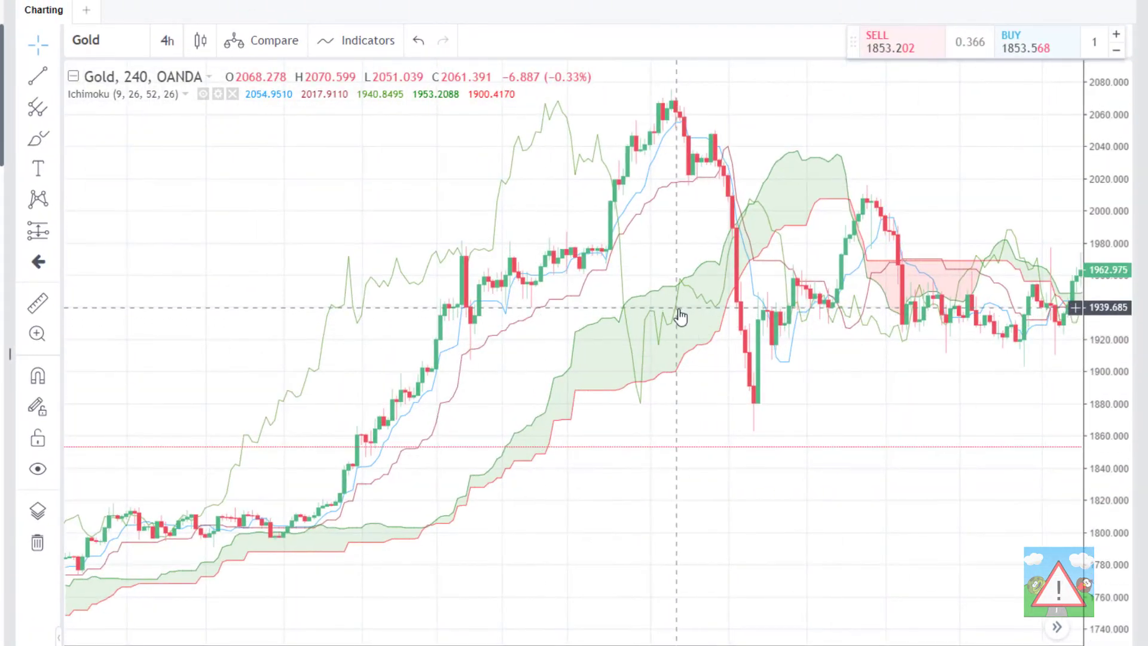
mouse_move(622, 143)
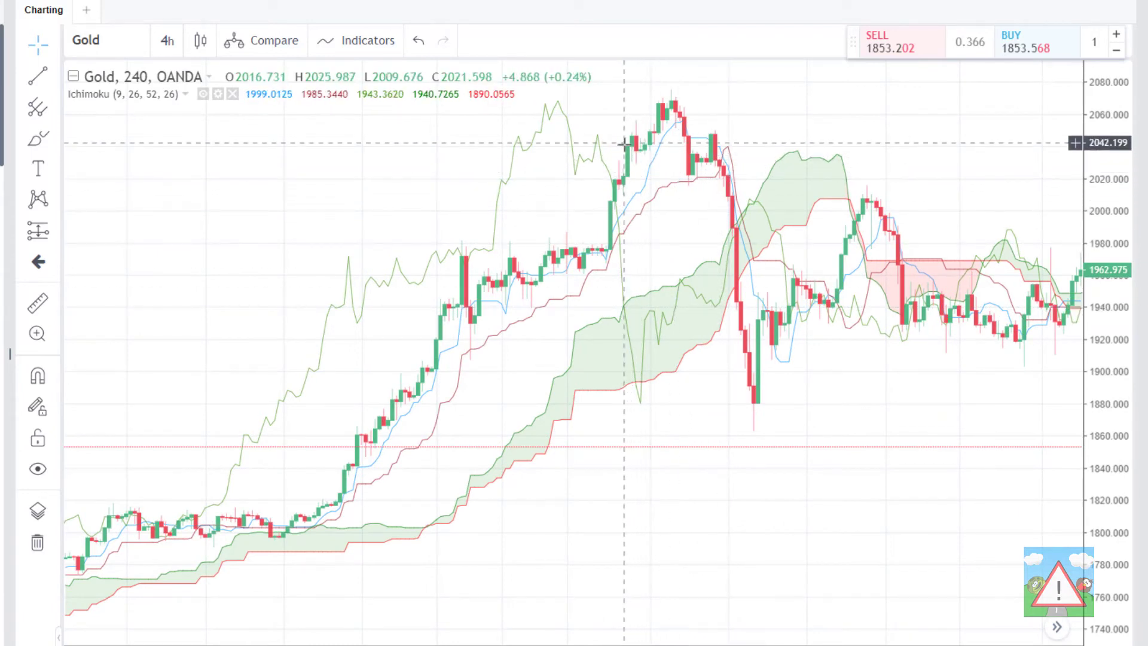
mouse_move(307, 294)
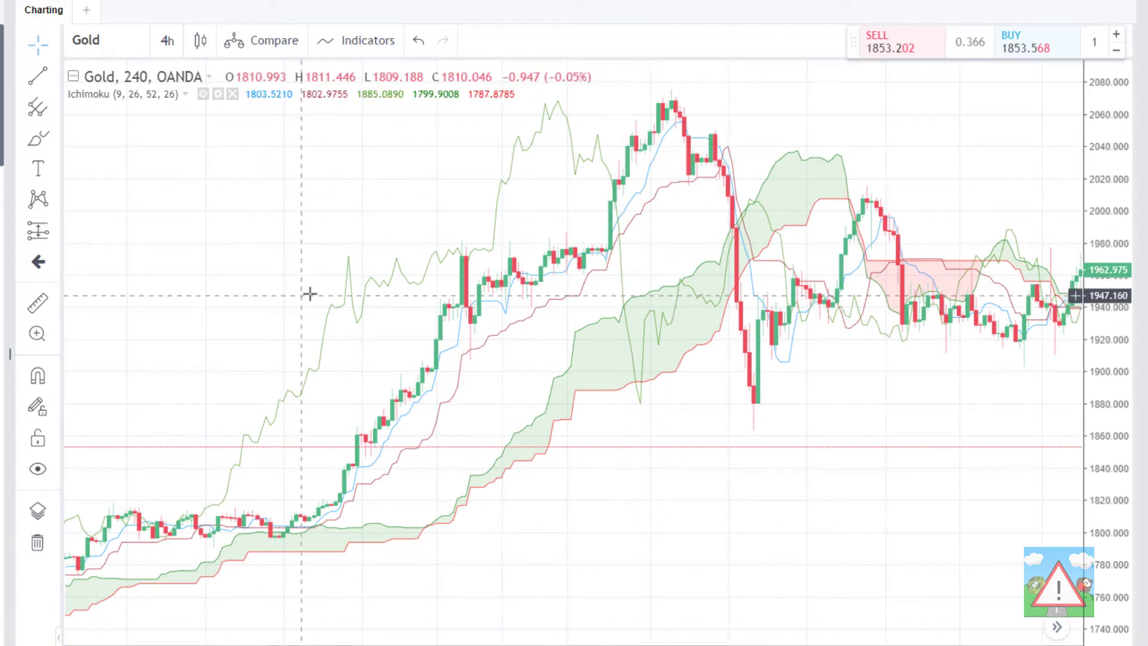
mouse_move(308, 294)
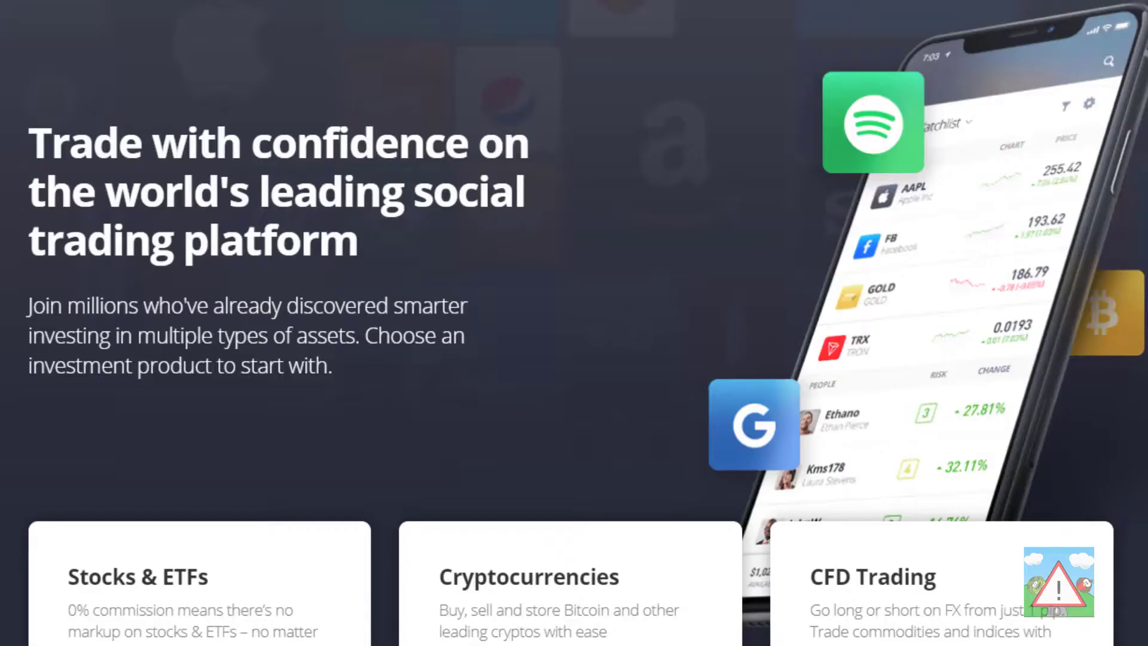
Step: Switch from the eToro home page to the Visual Studio Code website tab
click(1104, 22)
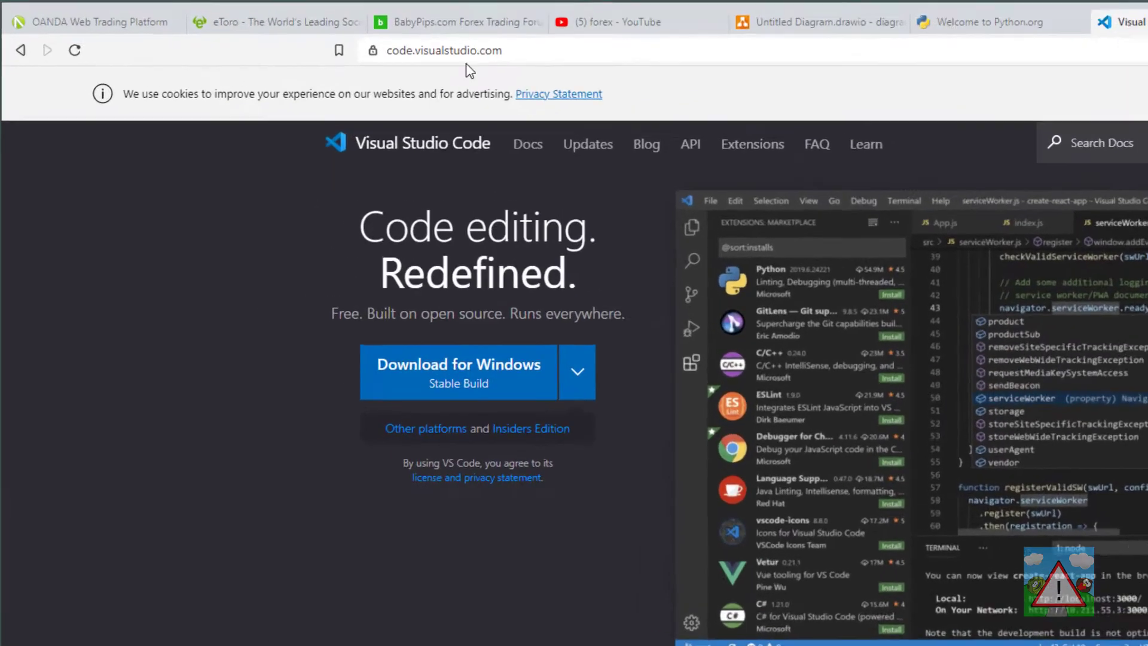
Step: Show the Python in Visual Studio Code docs, select its address and skim the page
click(443, 50)
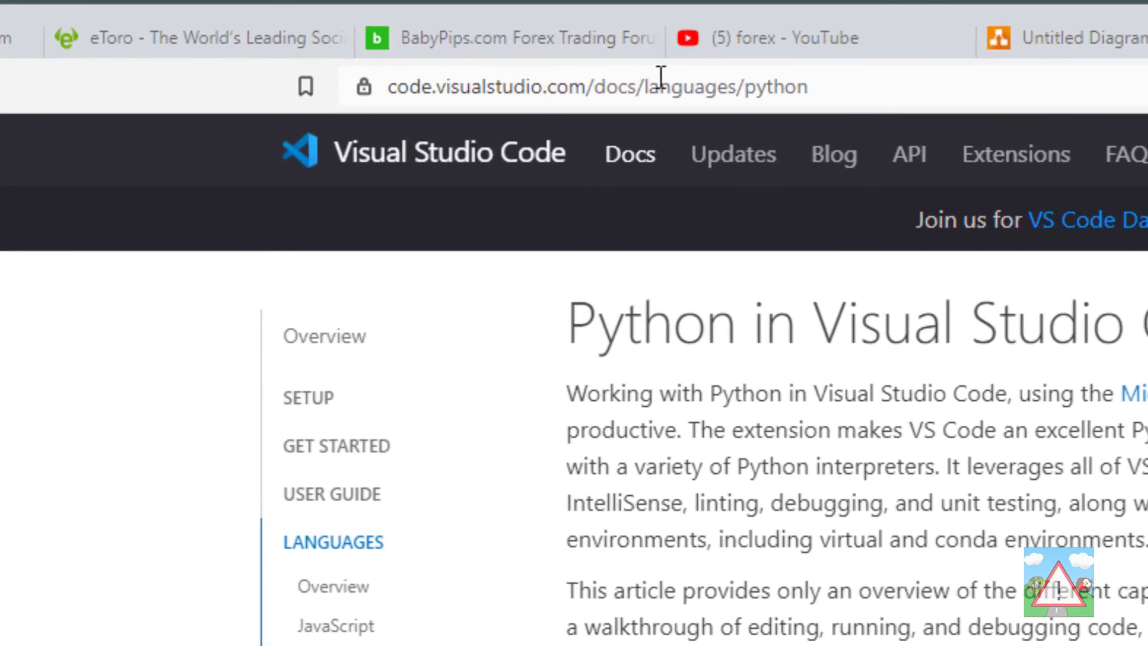
click(586, 86)
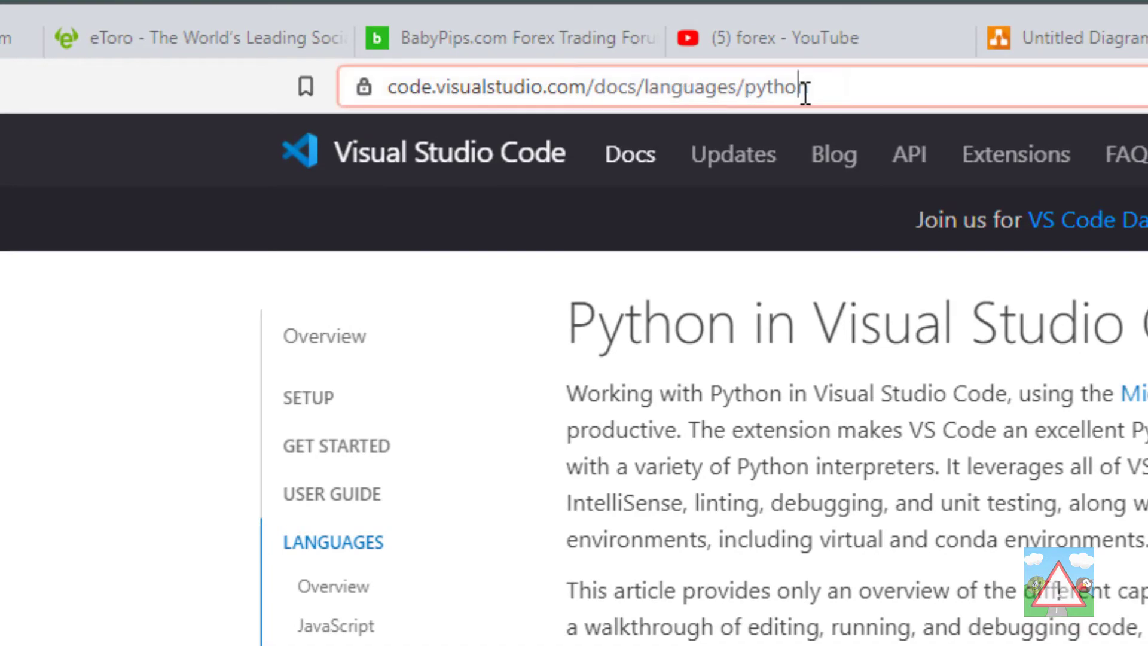
scroll(down, 3)
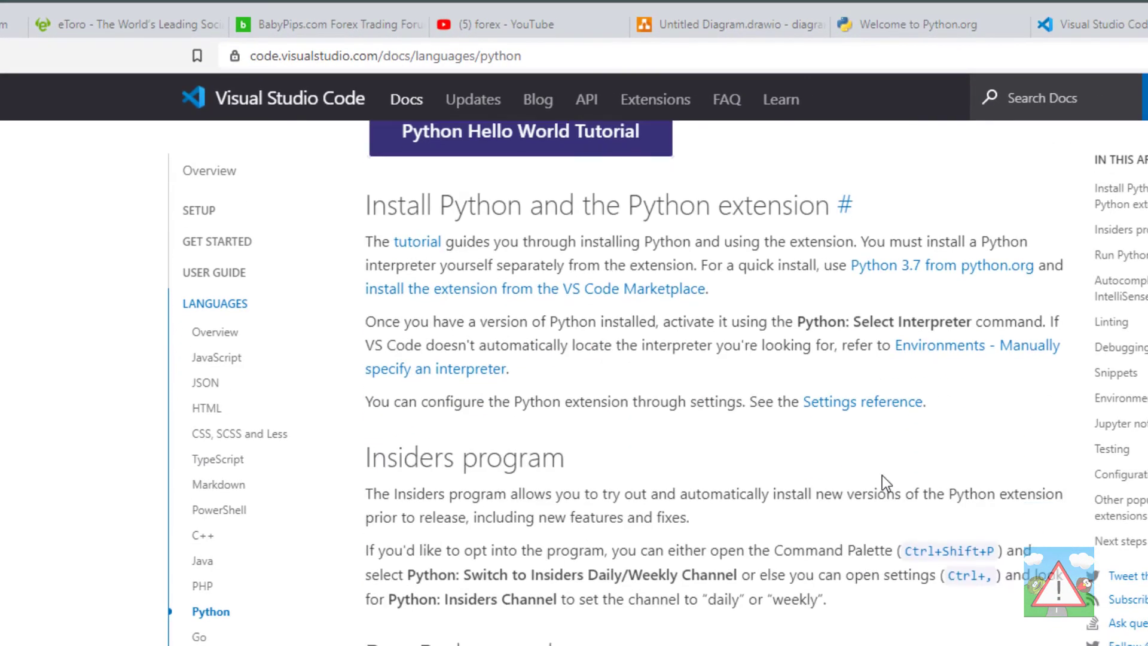
scroll(up, 3)
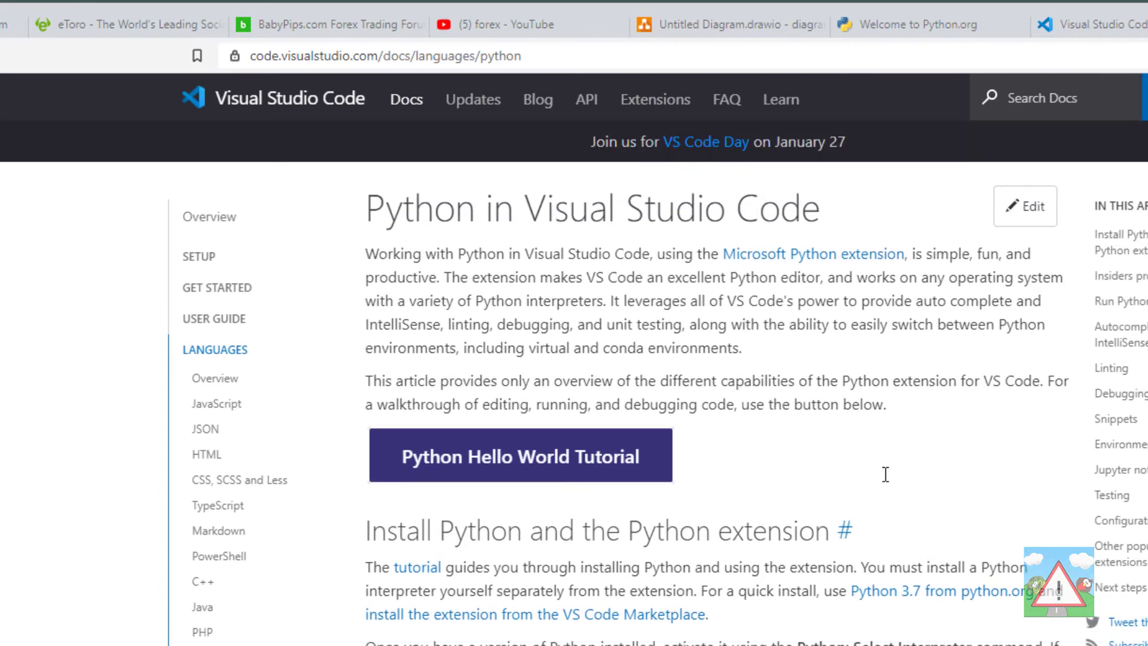
mouse_move(955, 373)
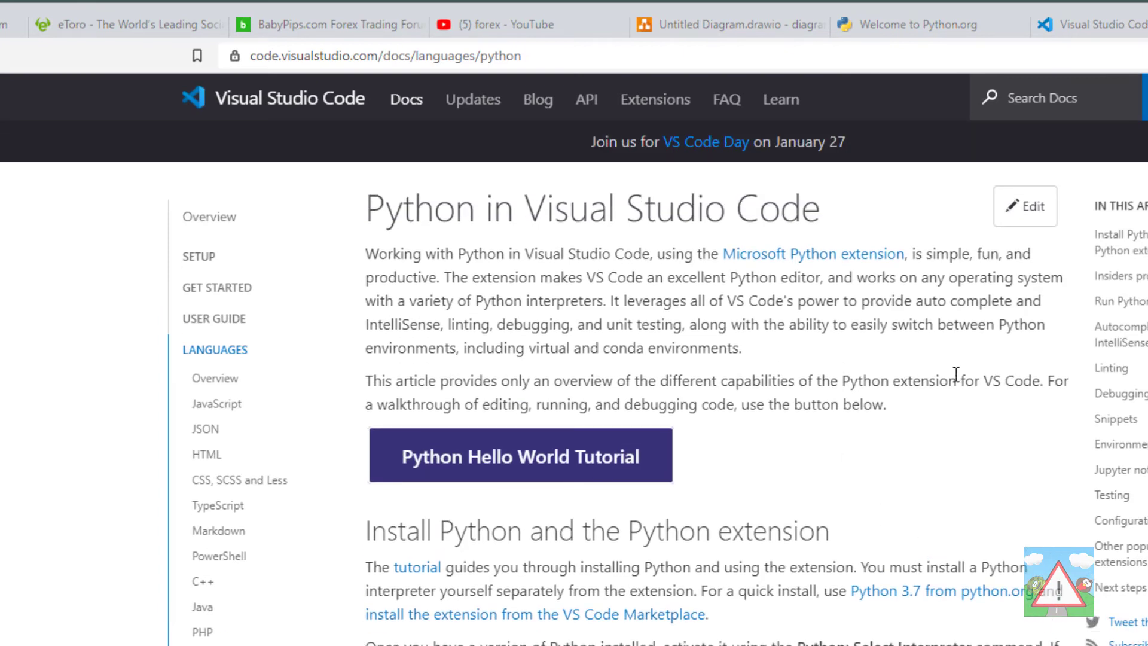
mouse_move(915, 424)
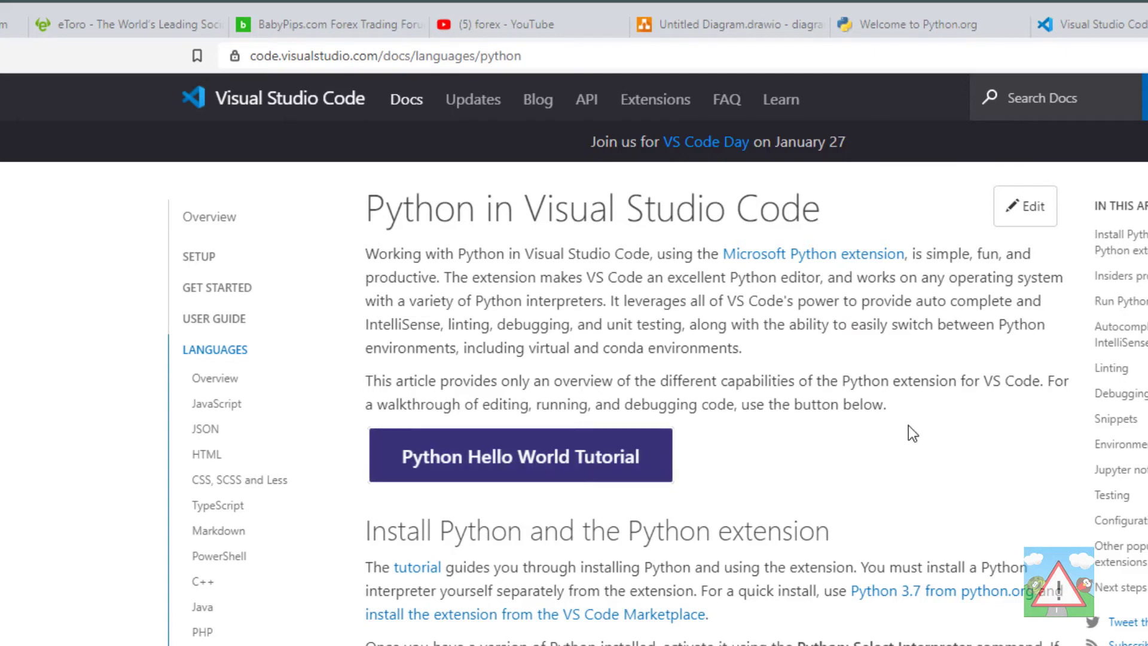
mouse_move(908, 424)
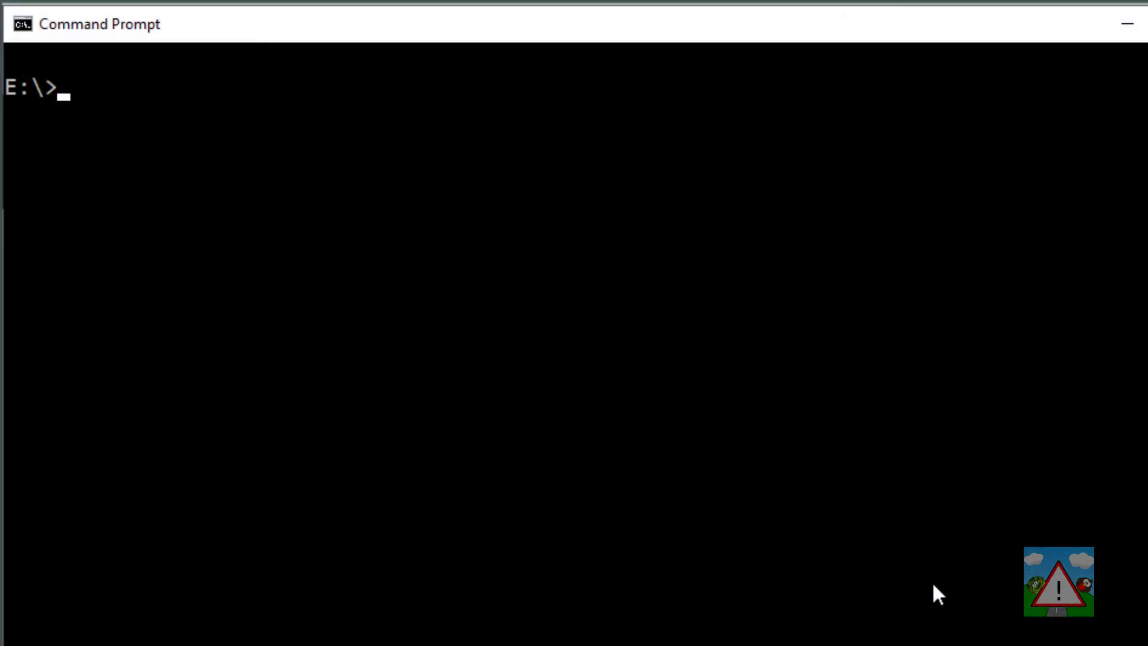
Step: Run python --version in Command Prompt, confirming Python 3.8.6, then return to the Python docs
text(python --version)
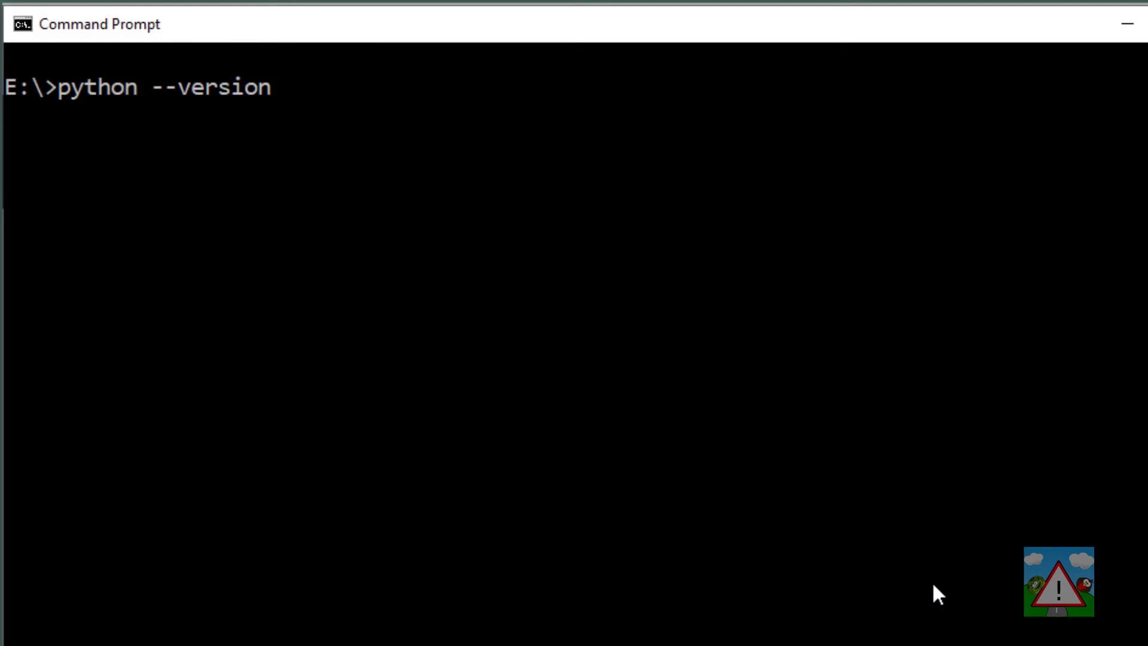
key(Return)
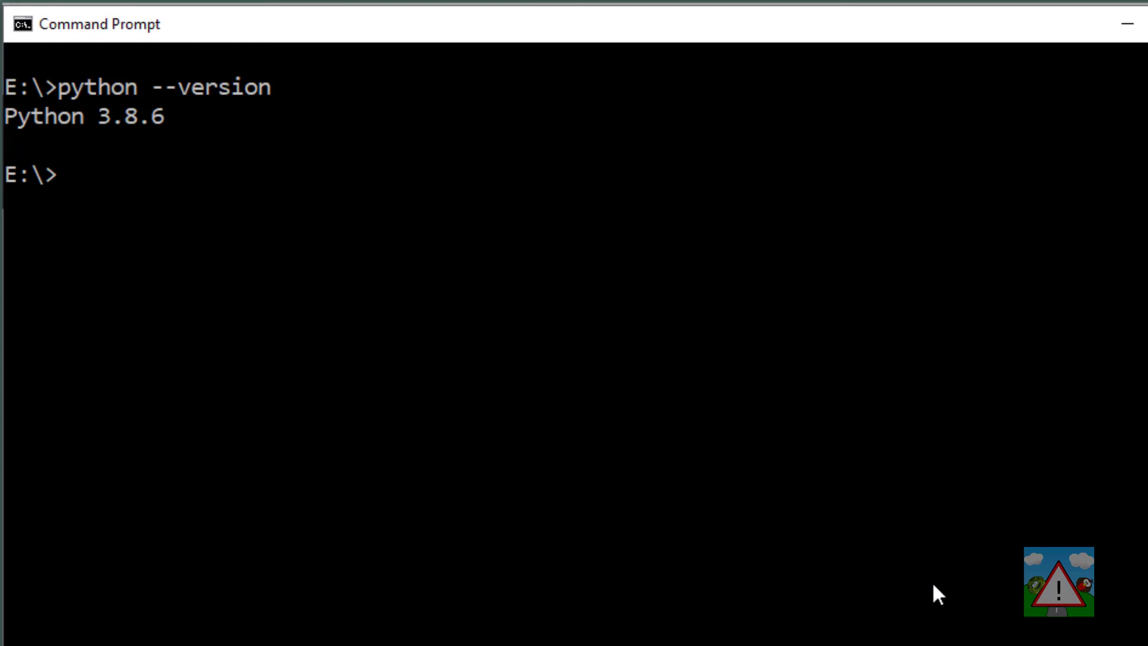
text(python --version)
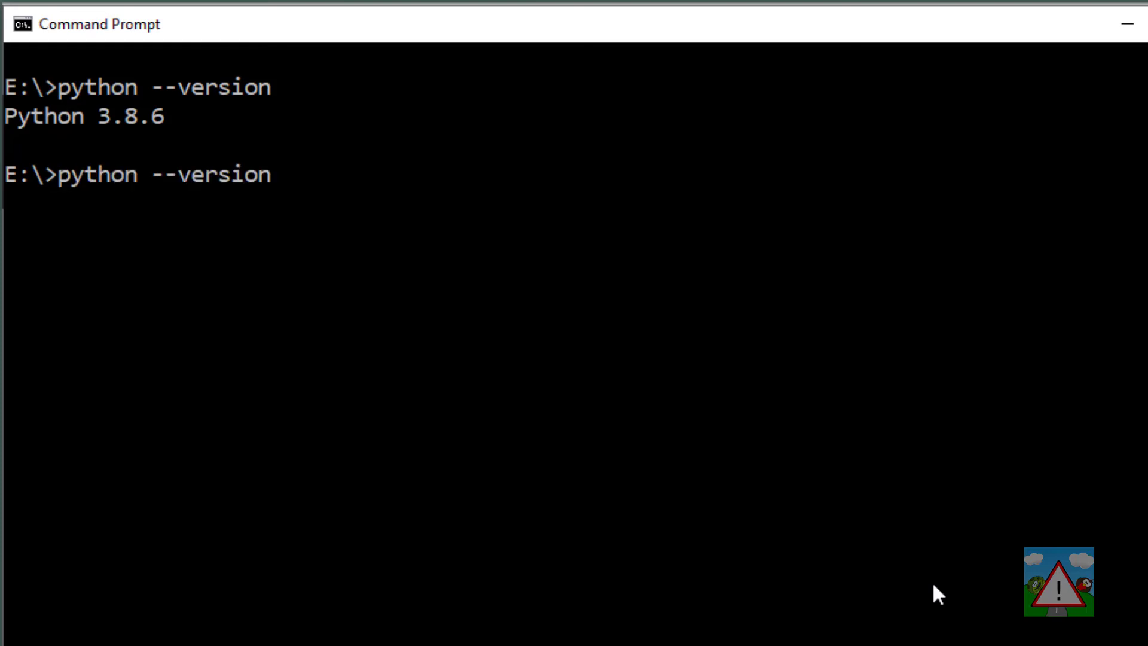
text(3)
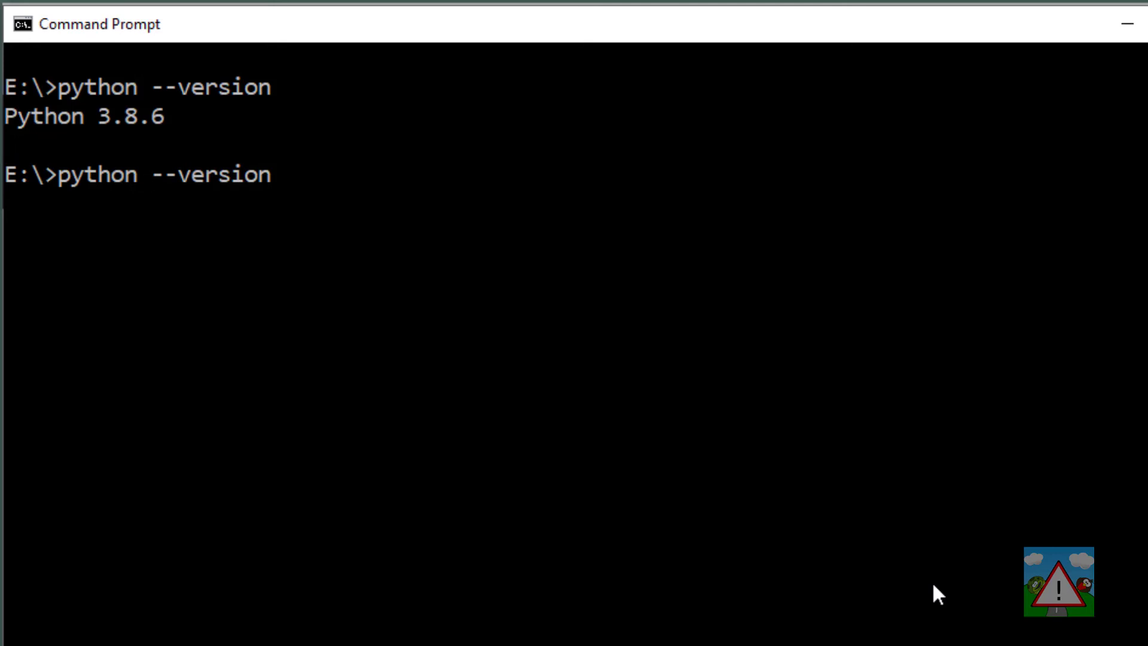
key(Return)
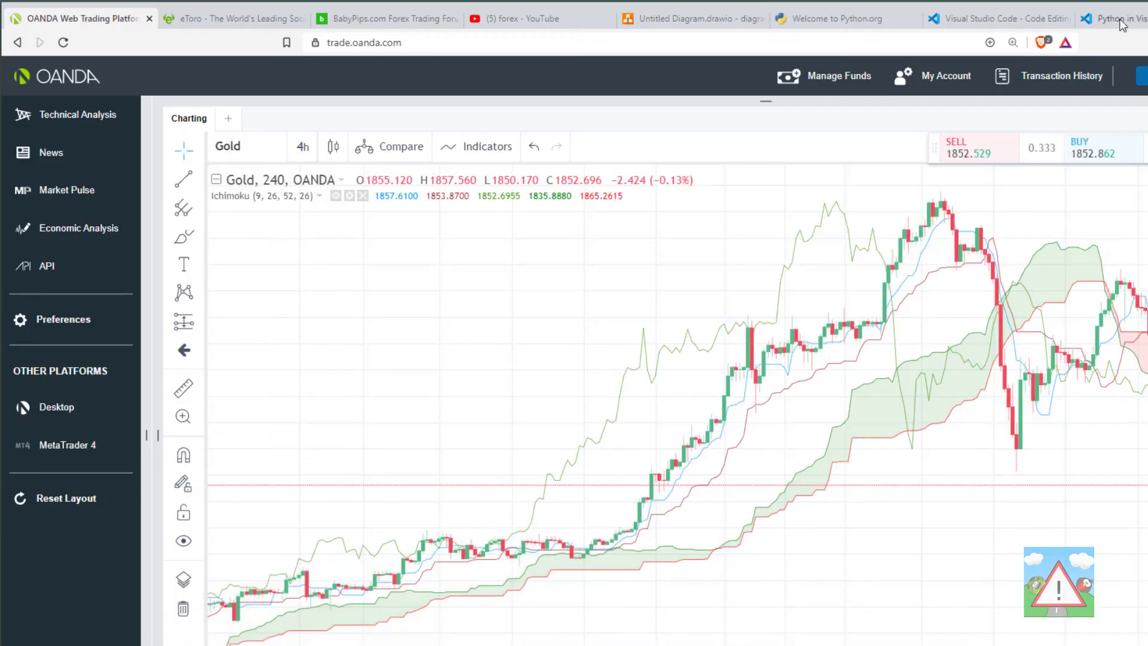
click(1113, 18)
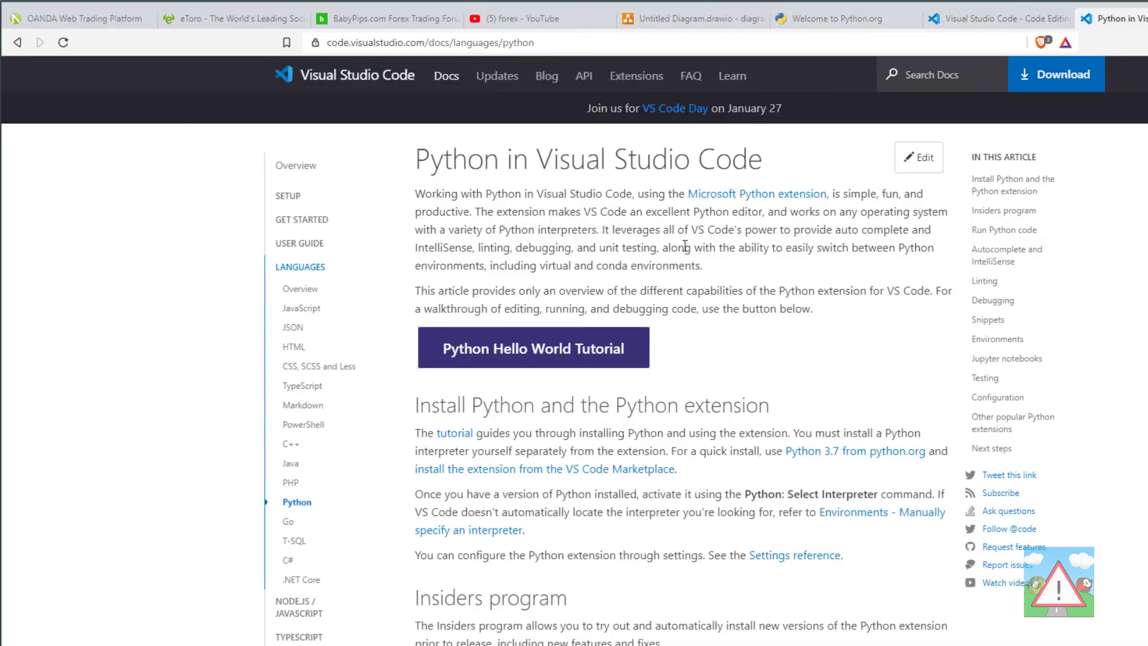